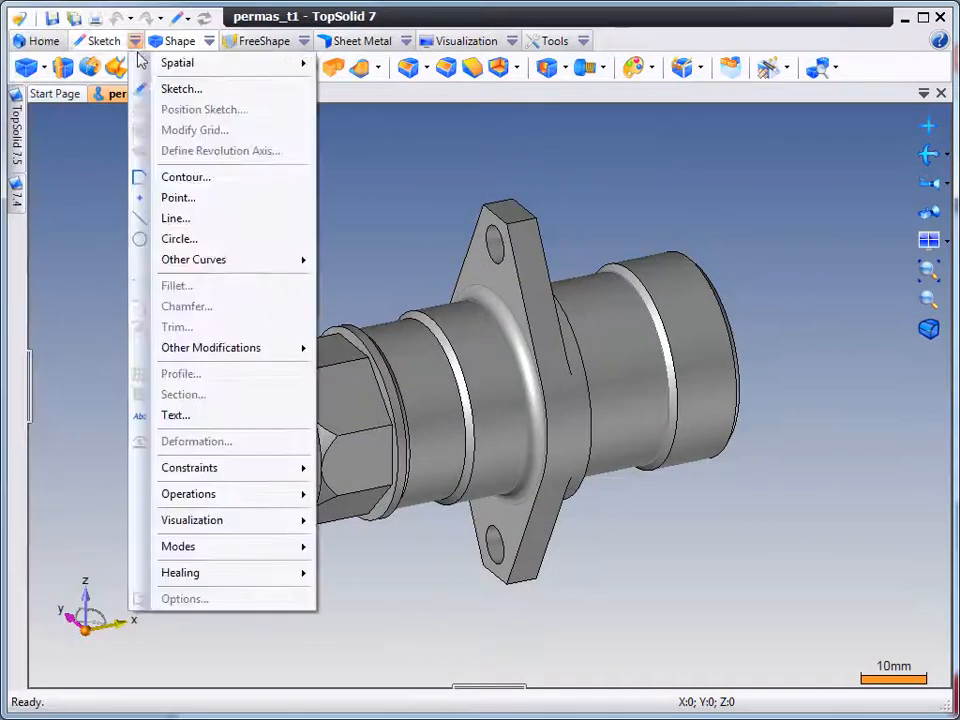
{"action": "mouse_move", "coordinate": [188, 493]}
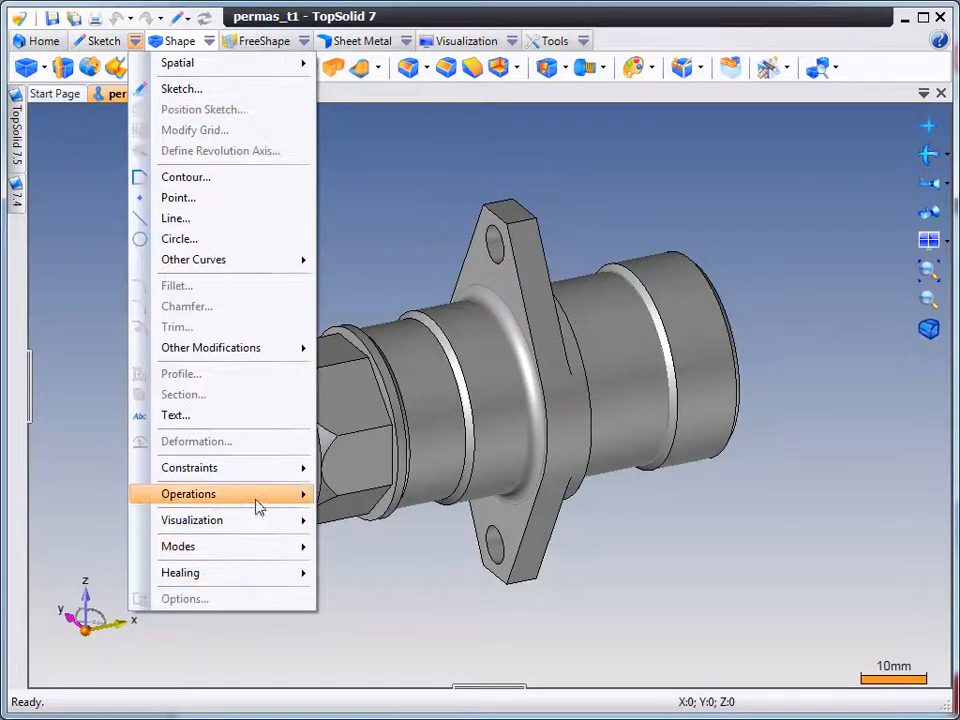
- Create a revolved silhouette sketch tracing the fittings part's cross-section in the permas document
{"action": "left_click", "coordinate": [182, 88]}
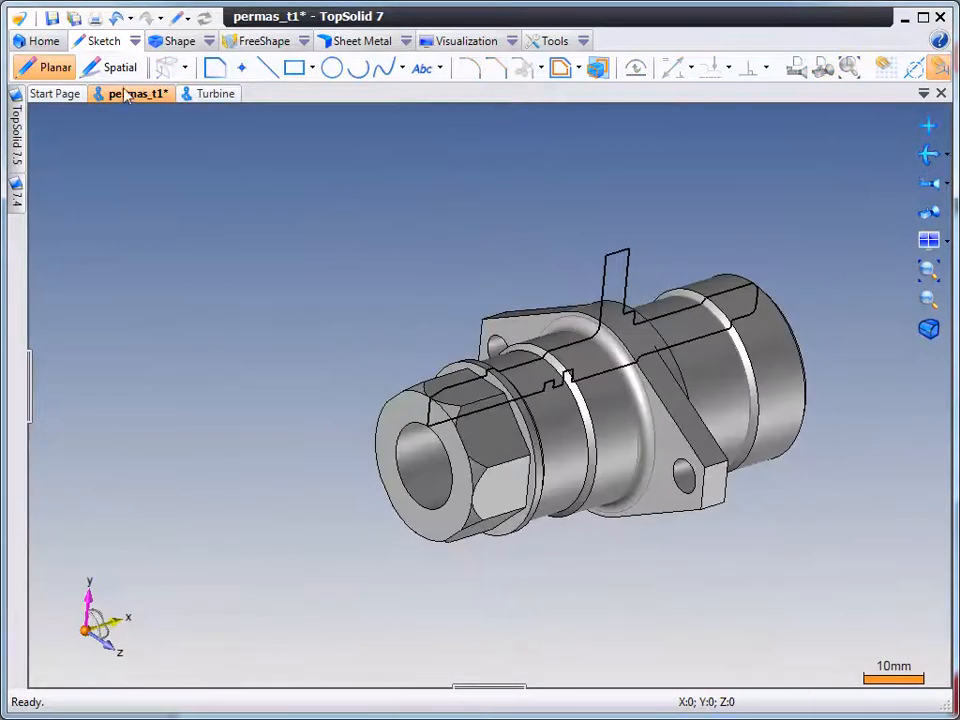
- Switch to the Turbine document to define a revolved silhouette of Forme 1 around its axis
{"action": "left_click", "coordinate": [214, 93]}
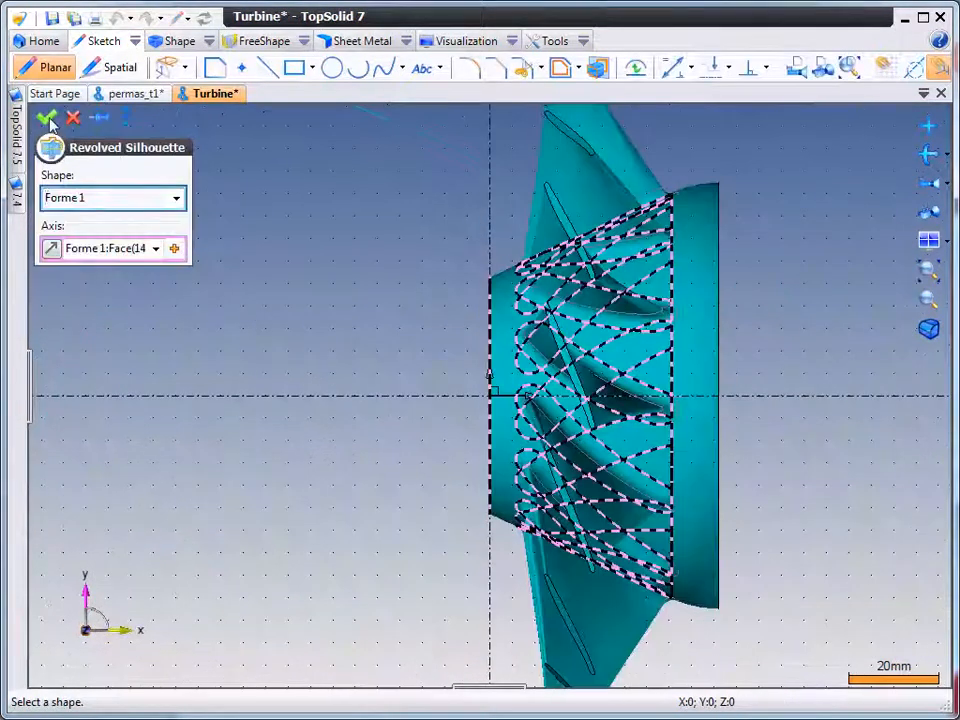
- Validate the turbine's revolved silhouette as Sketch 4 and adjust the view
{"action": "left_click", "coordinate": [47, 117]}
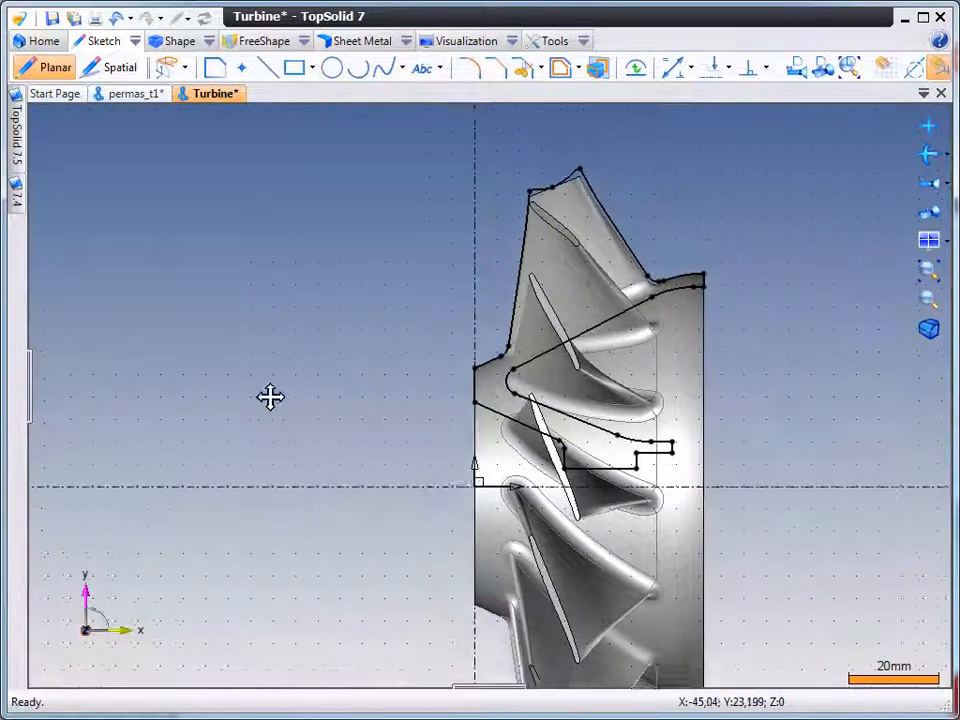
{"action": "scroll", "scroll_direction": "up", "scroll_amount": 3}
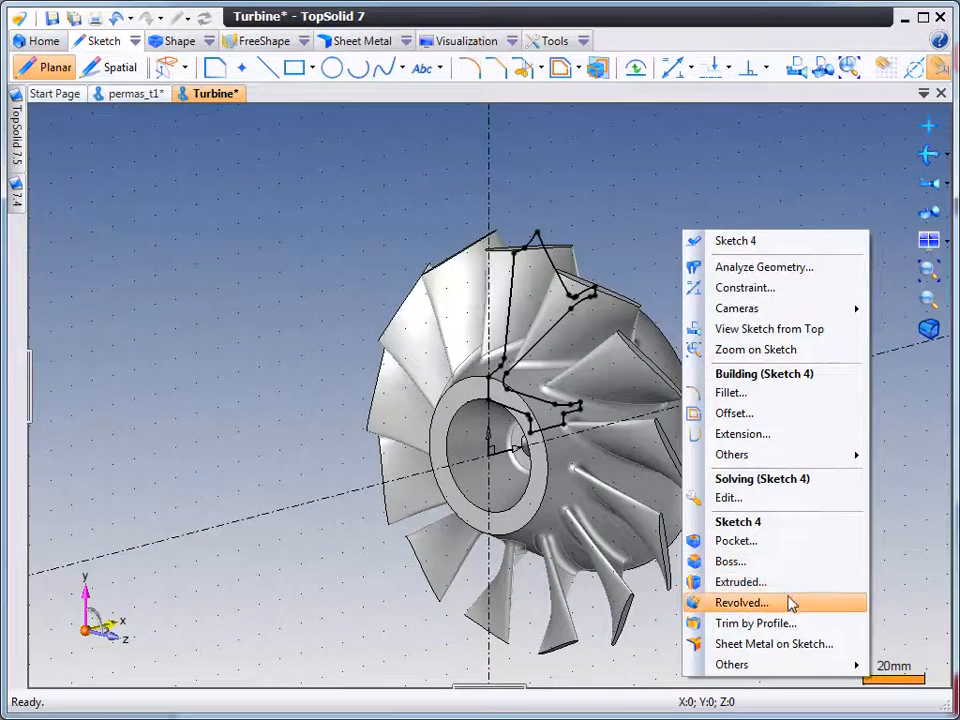
- Revolve Sketch 4 around its axis into a solid stock body and orbit to inspect it
{"action": "left_click", "coordinate": [741, 602]}
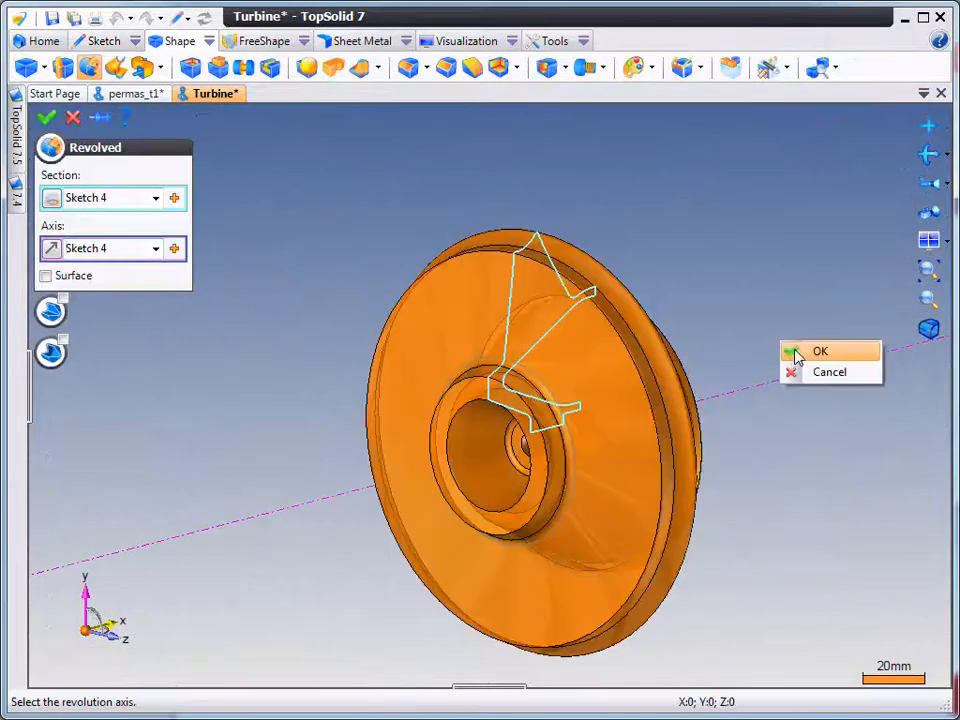
{"action": "left_click", "coordinate": [820, 351]}
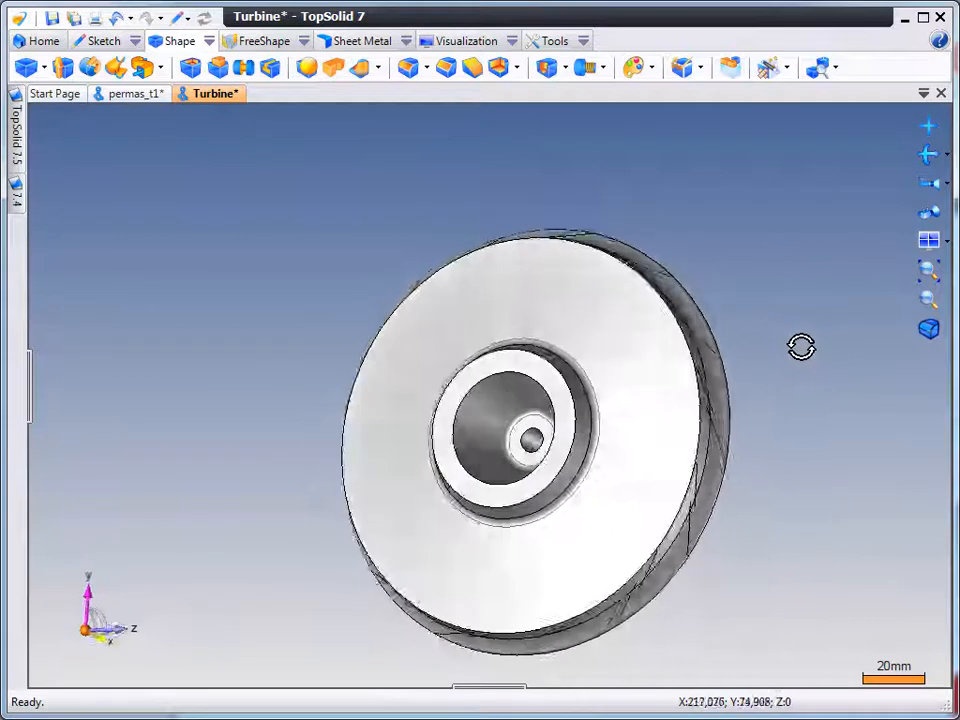
{"action": "left_click_drag", "start_coordinate": [800, 347], "coordinate": [598, 367]}
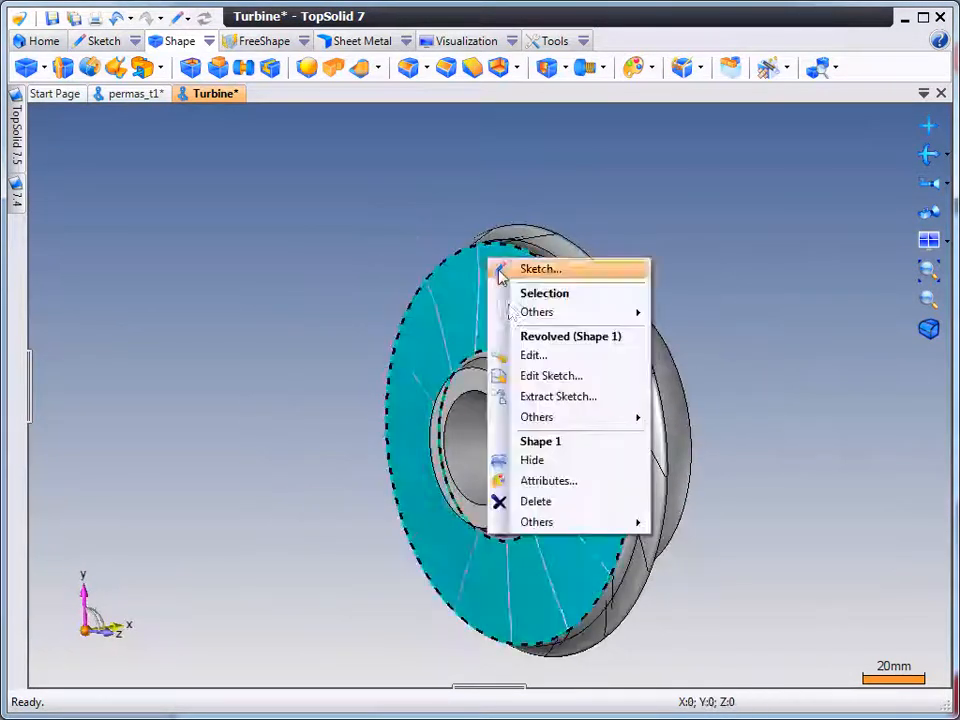
- Set Shape 1's attributes to yellow colour with 50% transparency
{"action": "left_click", "coordinate": [548, 481]}
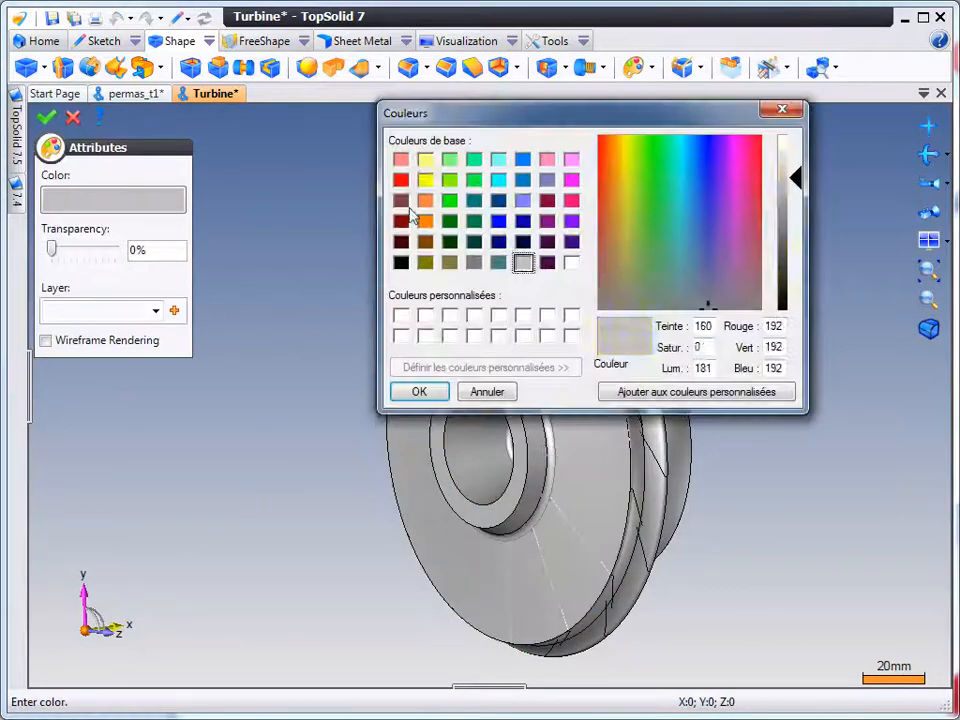
{"action": "left_click", "coordinate": [419, 391]}
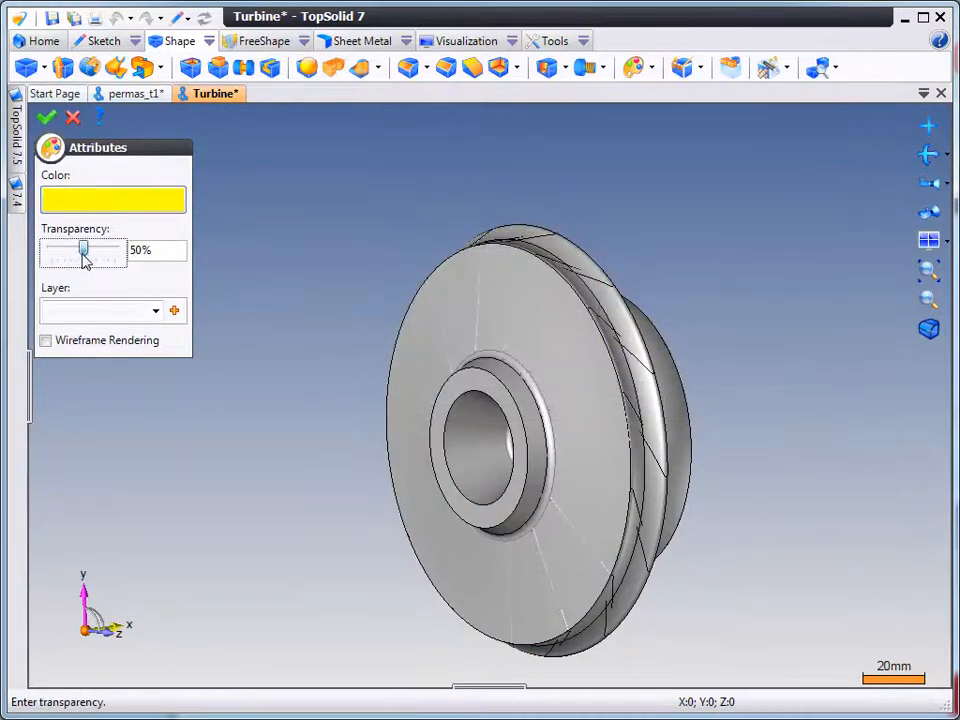
{"action": "left_click", "coordinate": [47, 117]}
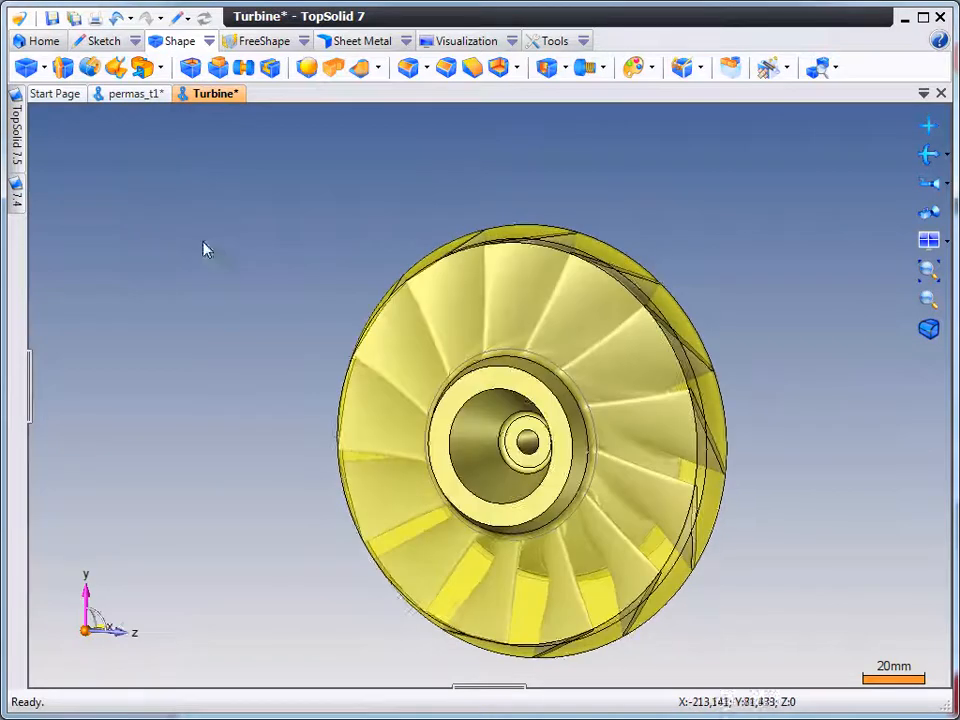